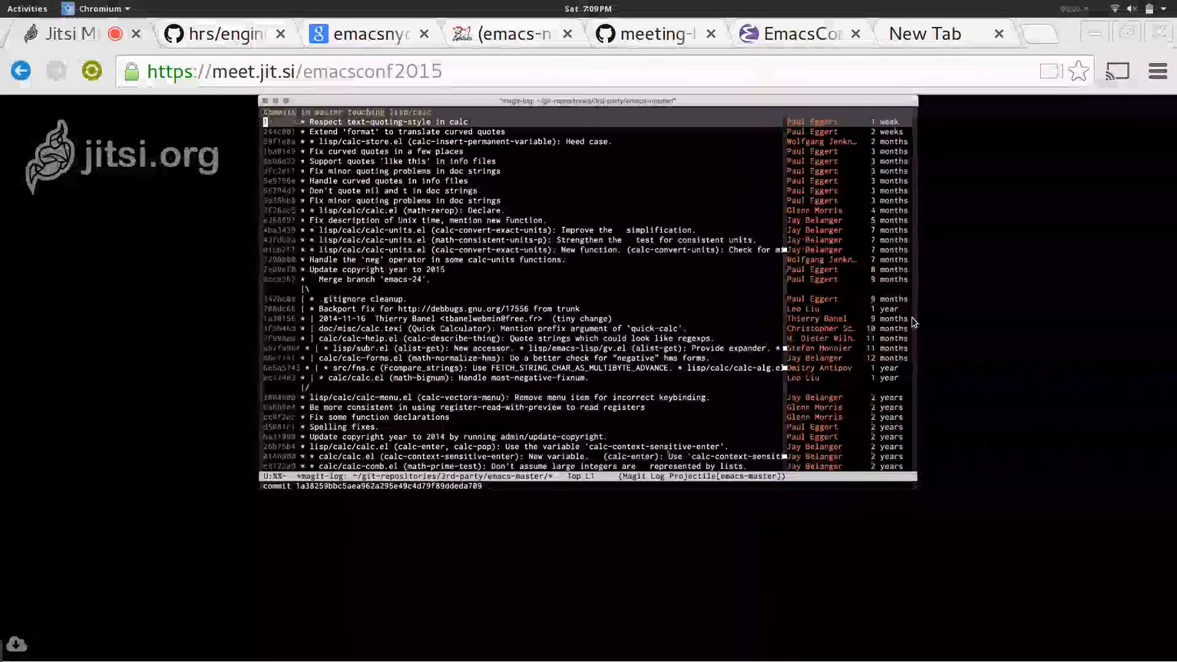
# - Bring up the log options popup to edit the lisp/calc file limit
pyautogui.press('l')
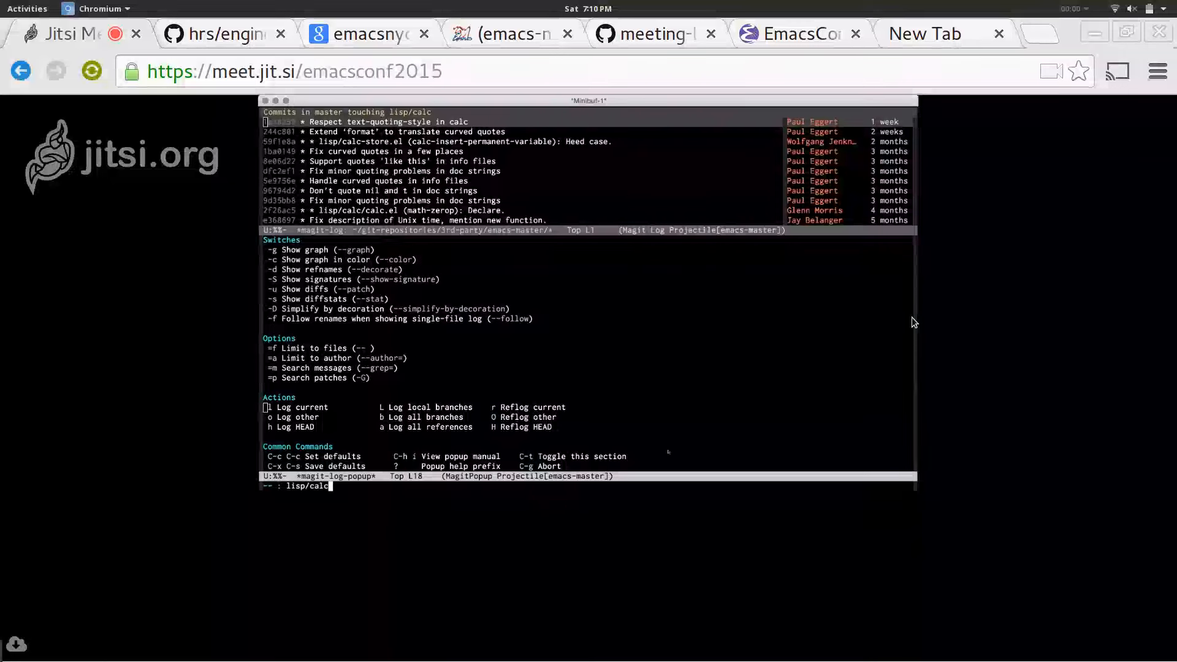
# - Drop the lisp/calc file limit and log every commit in master
pyautogui.press('BackSpace')
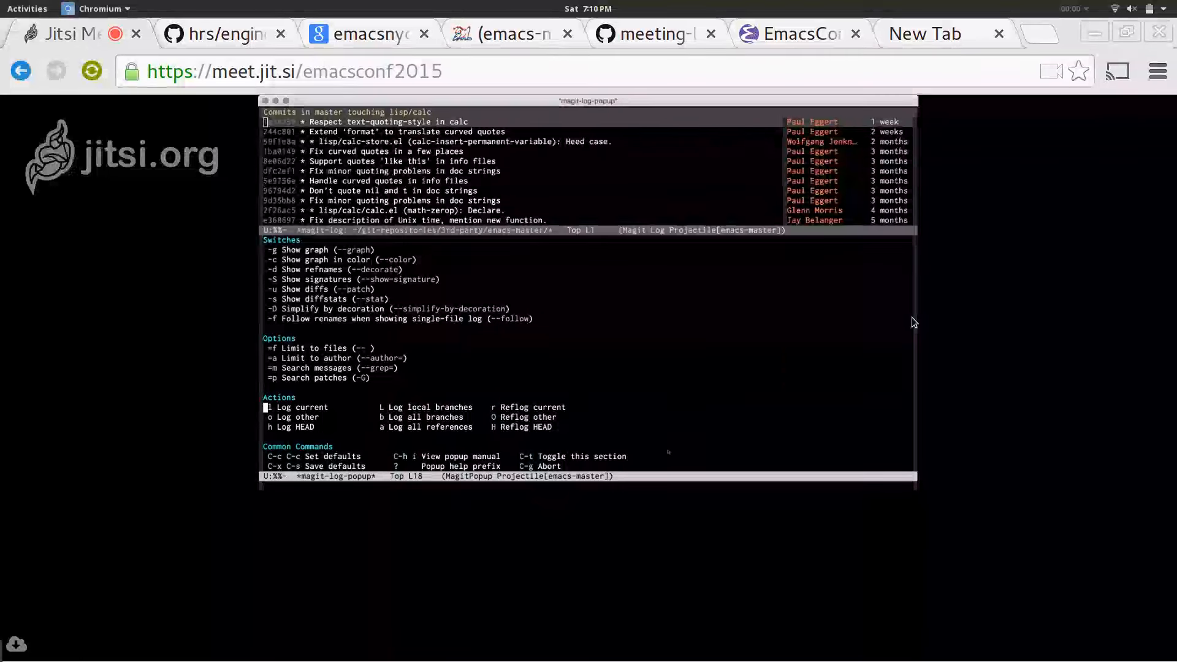
pyautogui.press('l')
pyautogui.write('lisp/calc')
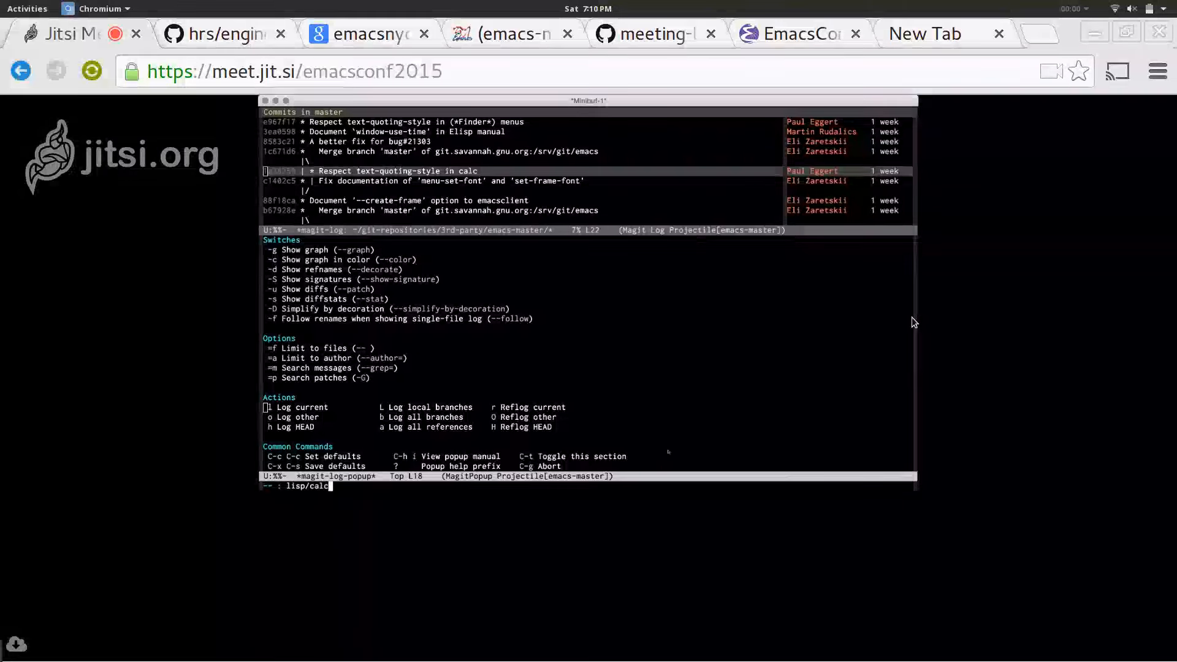
# - Show the 'Handle curved quotes in info files' commit with its three changed files
pyautogui.press('Return')
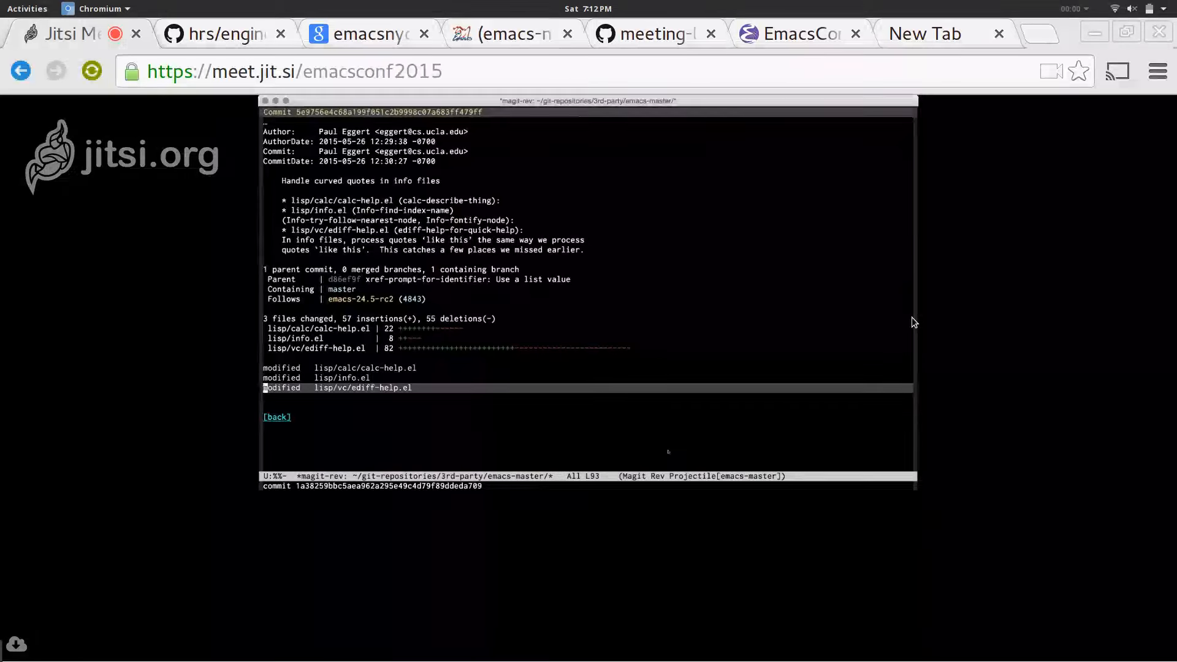
pyautogui.press('Up')
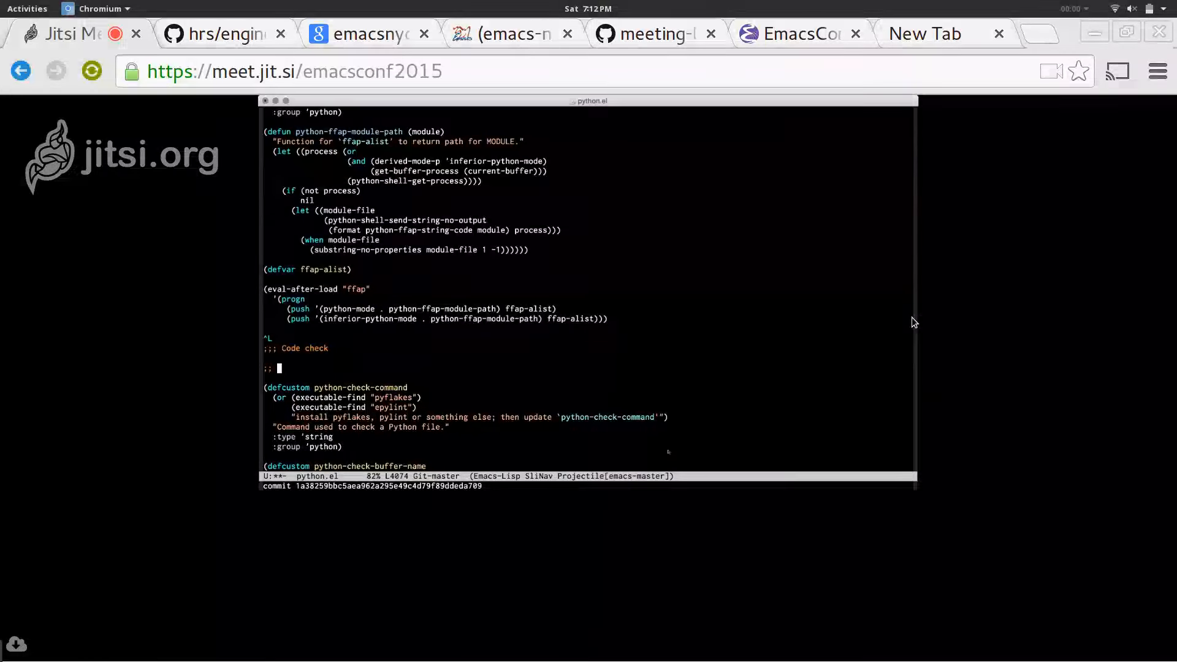
# - Add ';; One nifty comment' and change the warranty line to 'WITHOUTxxx YOW!!! ANY WARRANTY'
pyautogui.write('One nifty comme')
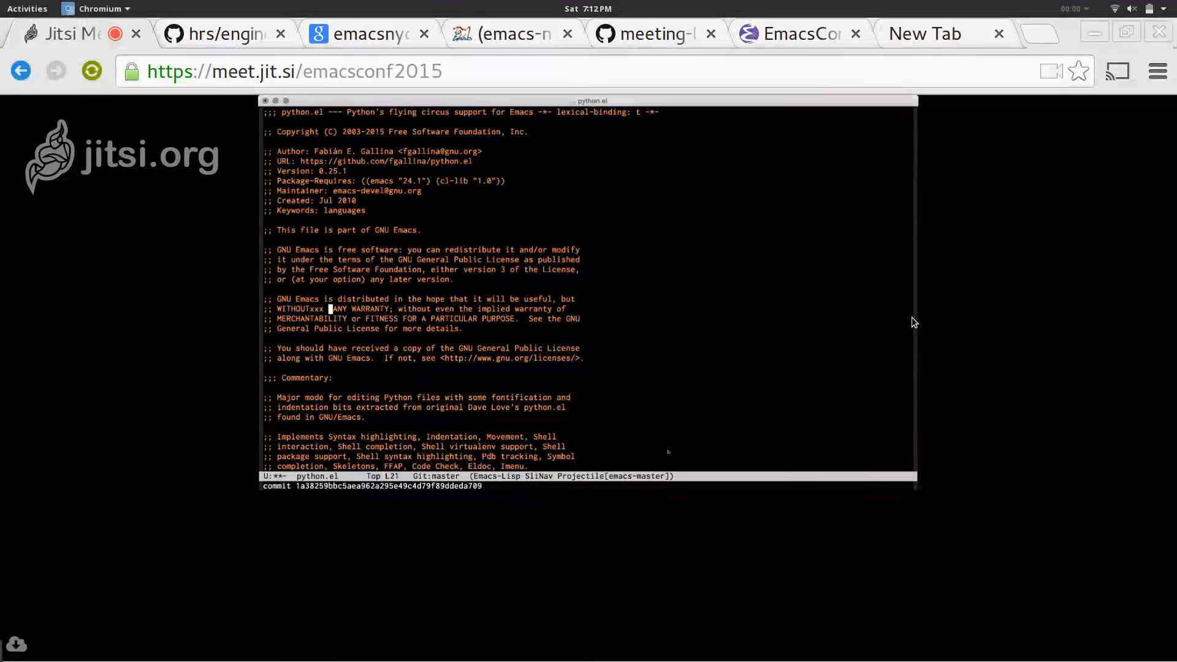
pyautogui.write('YOW!!')
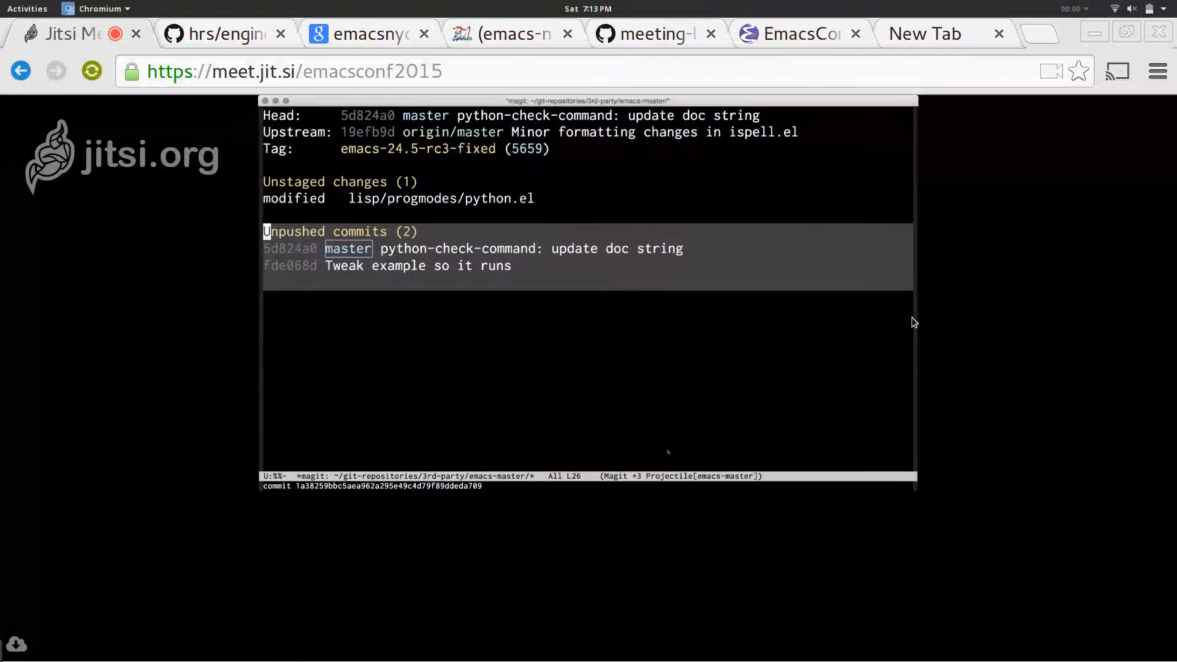
# - Expand python.el's changes and stage only the 'One nifty comment' hunk
pyautogui.press('Up')
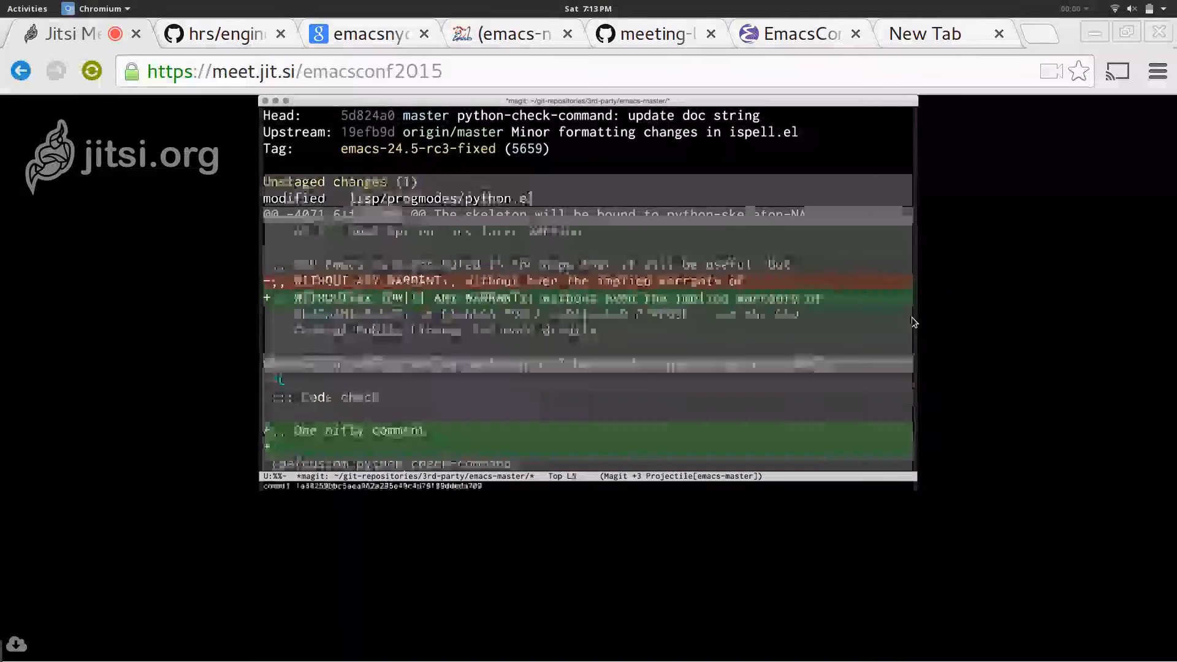
pyautogui.scroll(-3)
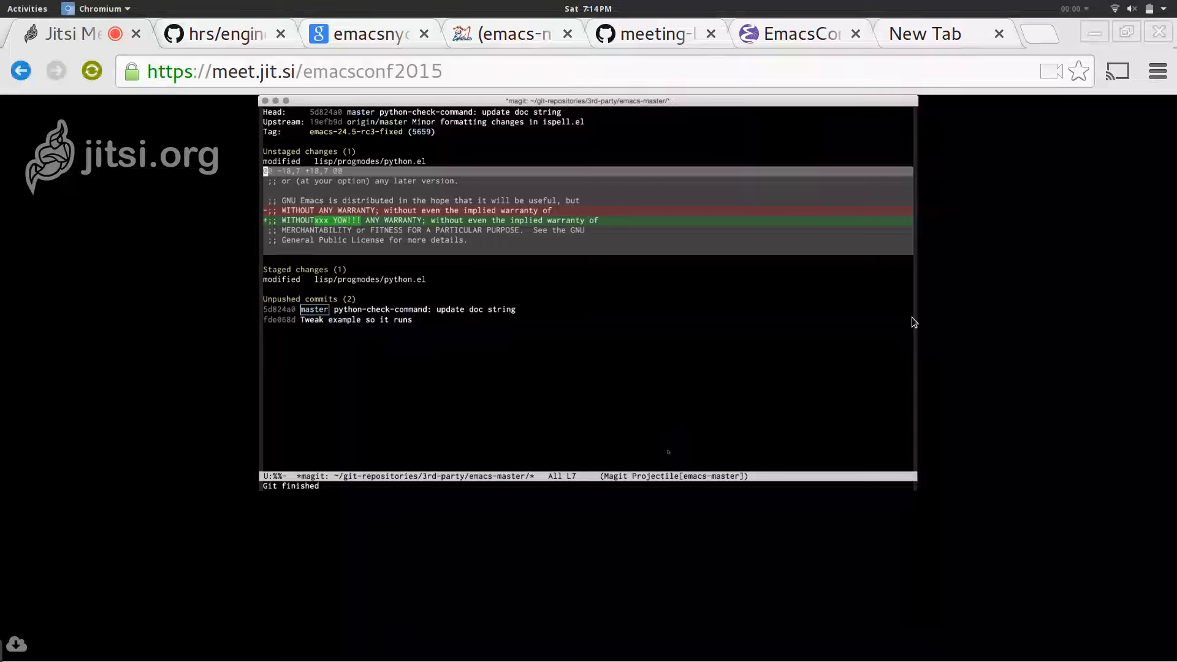
# - Commit the comment hunk as 'Wow! Imade a ahcnage' and the warranty hunk as 'A. Nother commit'
pyautogui.press('c')
pyautogui.write('Wow!')
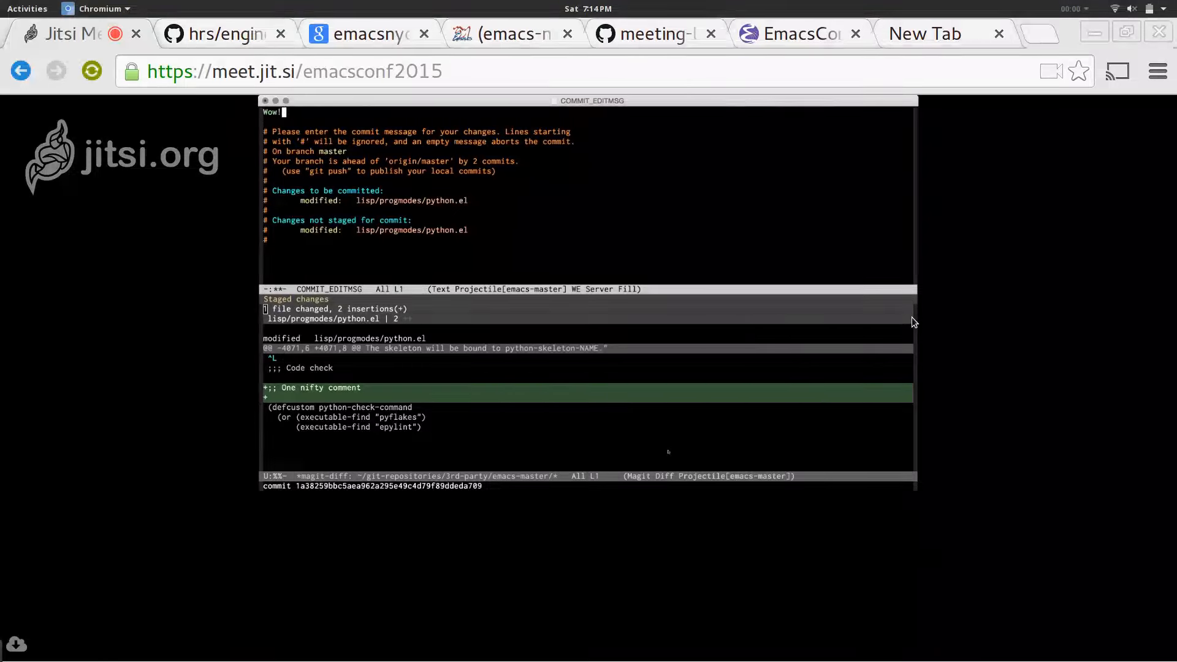
pyautogui.write('Imade a ahcnage')
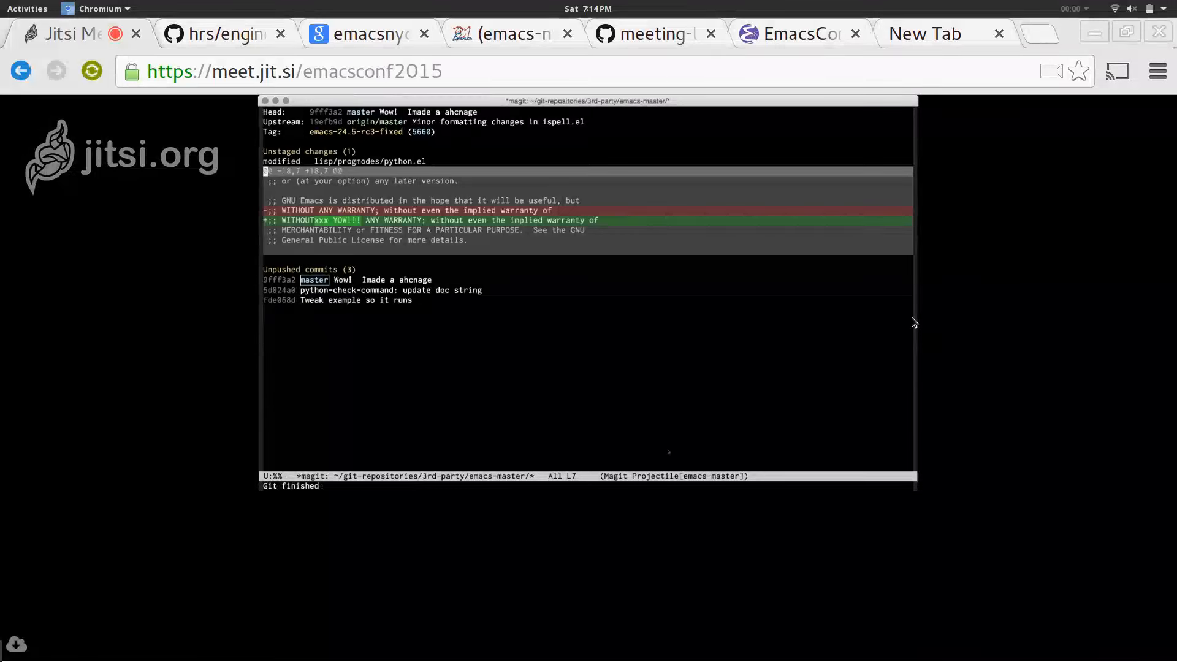
pyautogui.press('c')
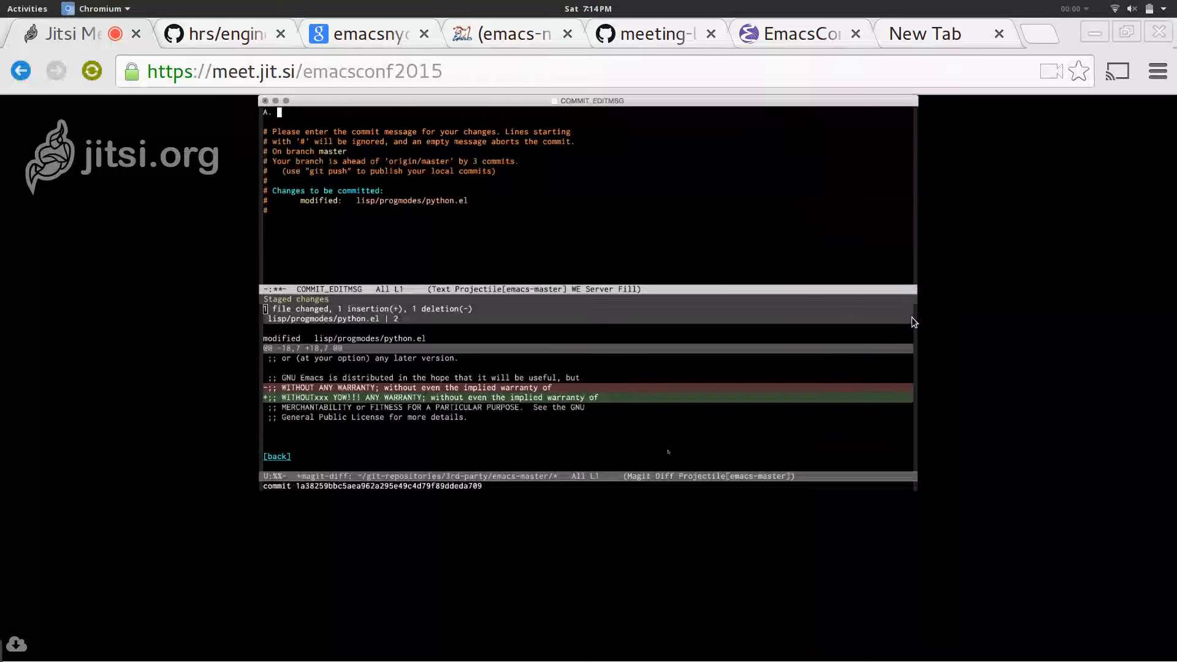
pyautogui.write('Nother commit')
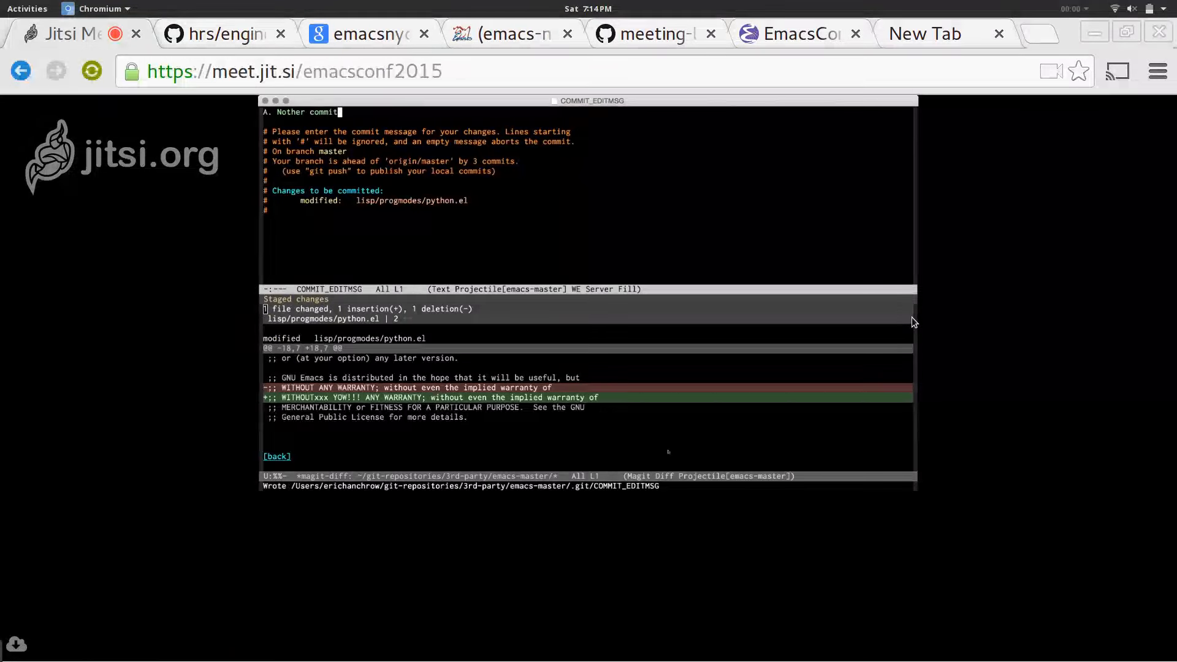
pyautogui.press('C-c C-c')
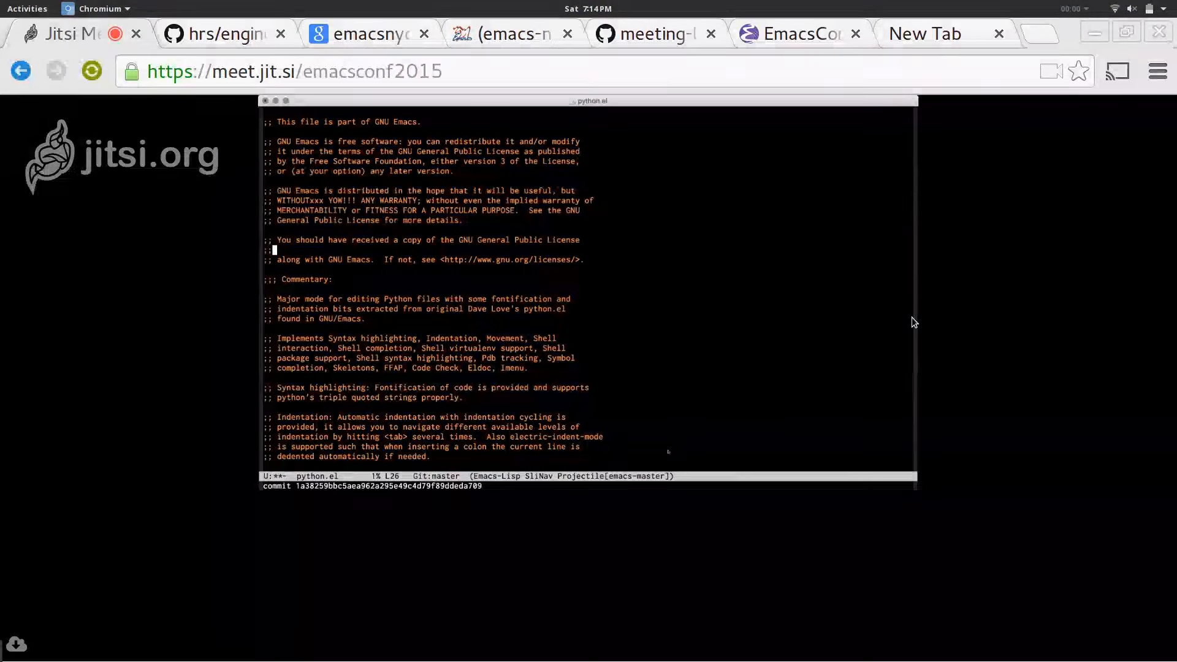
# - Insert ';; more stuff' and ';; even more stuff' below the licence-copy sentence in python.el
pyautogui.write('more stuff')
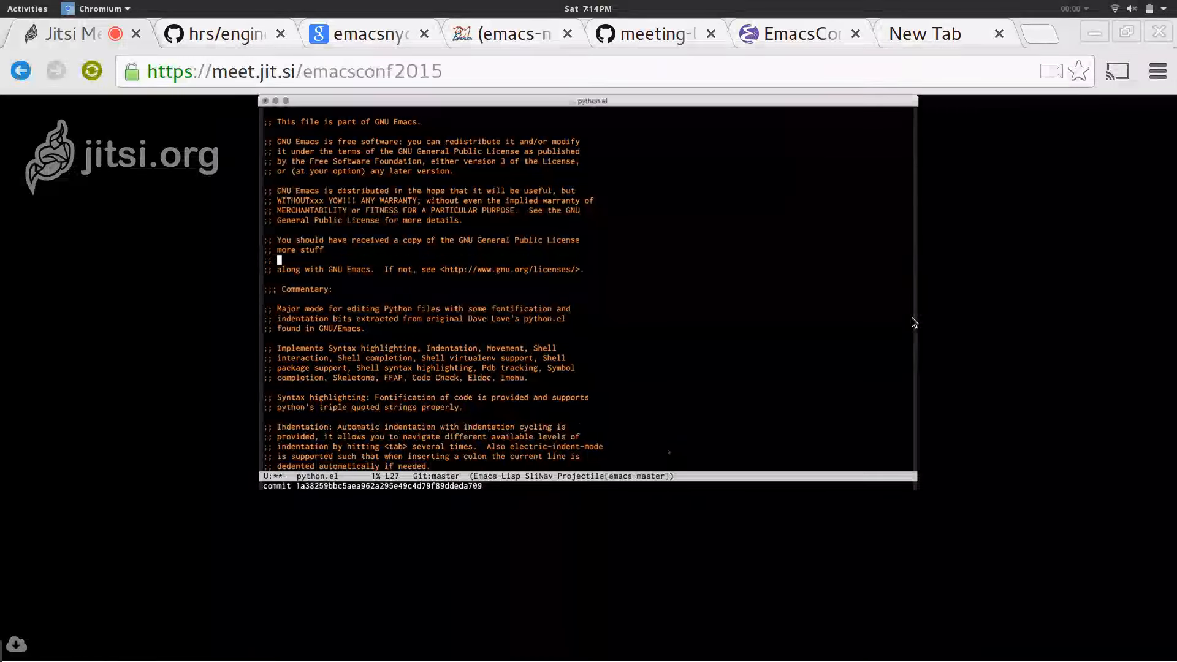
pyautogui.write('even more stuff')
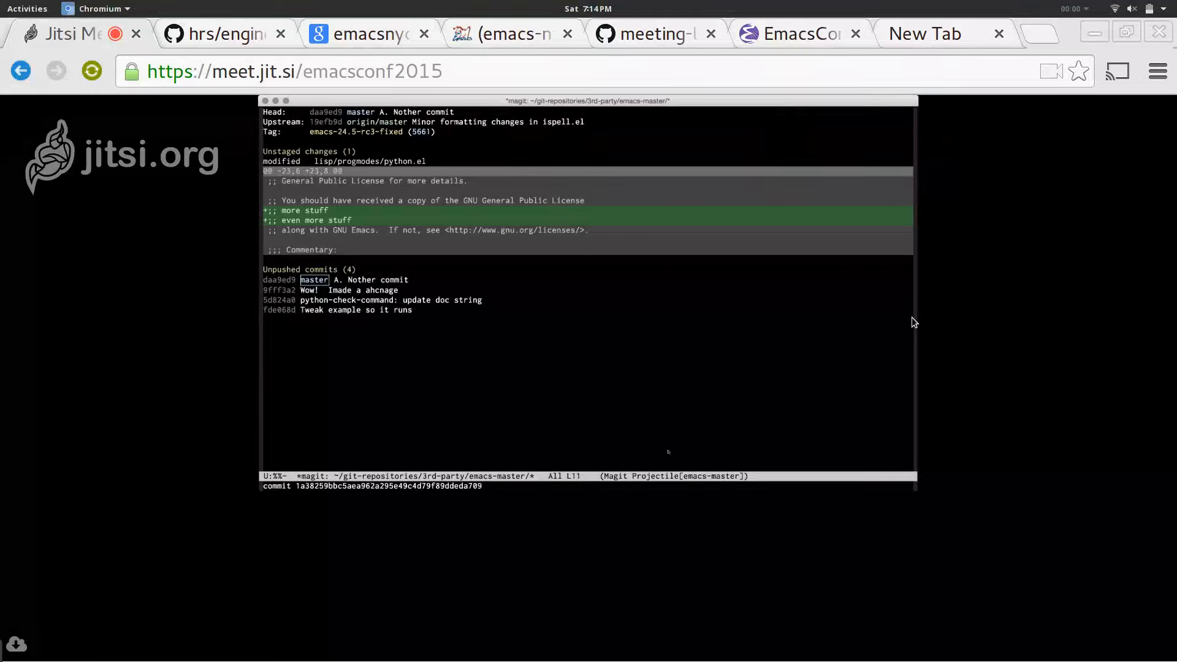
# - Refresh the status, then add a 'something el…' line between the two new comments
pyautogui.press('Down')
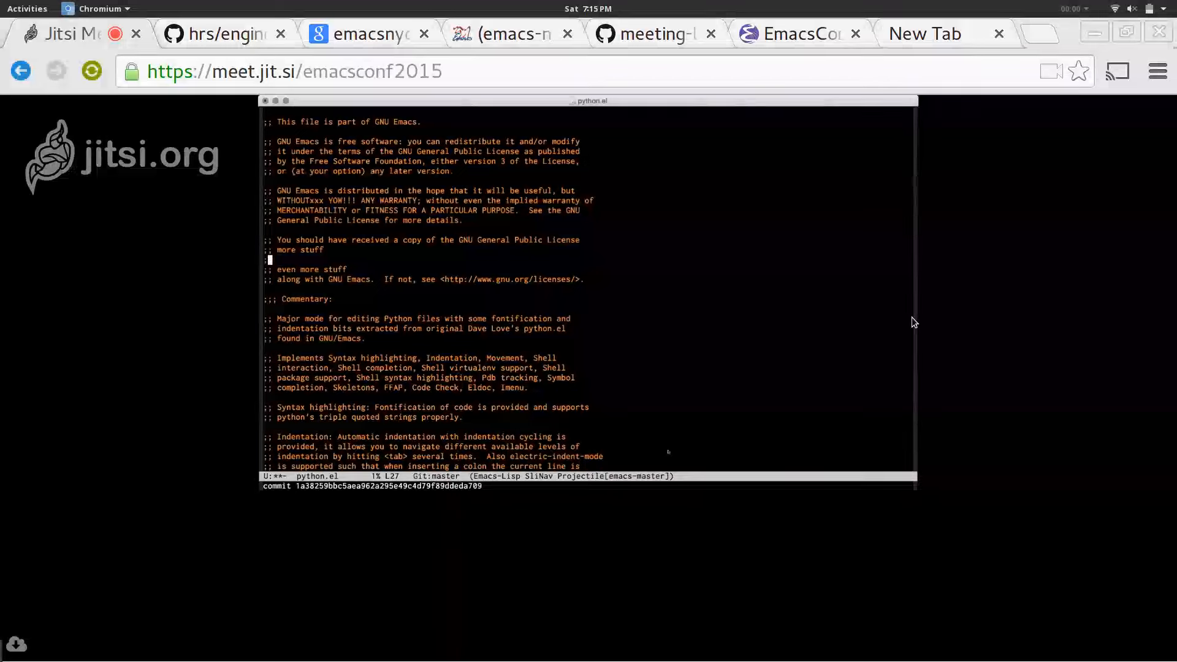
pyautogui.write('something el')
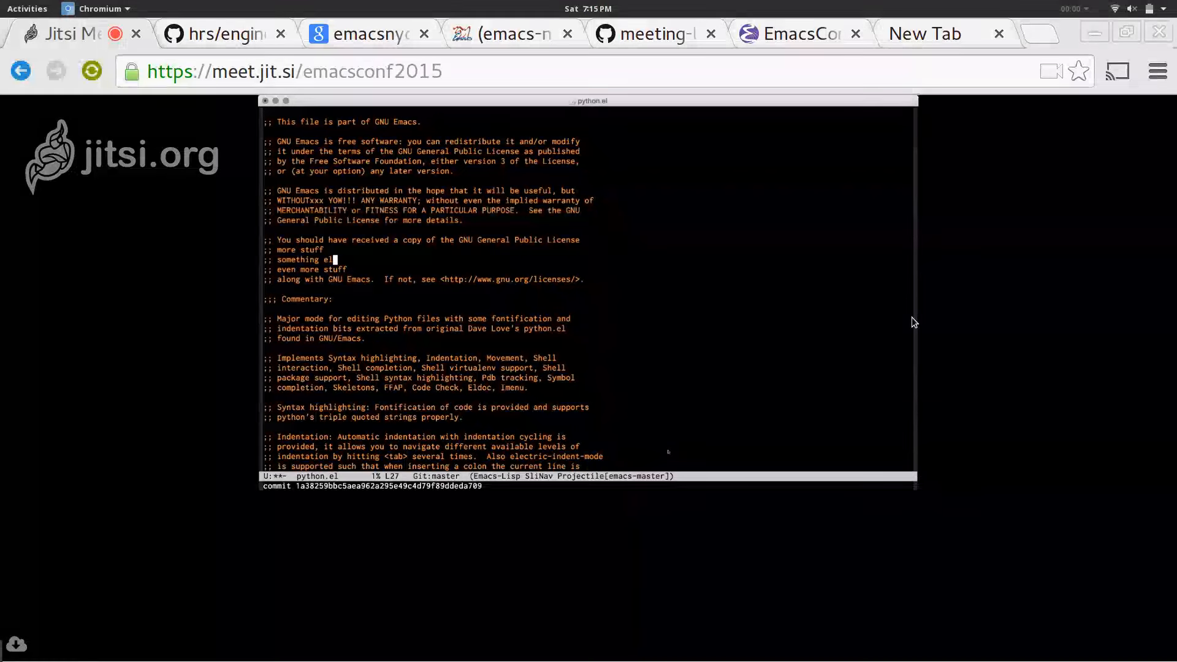